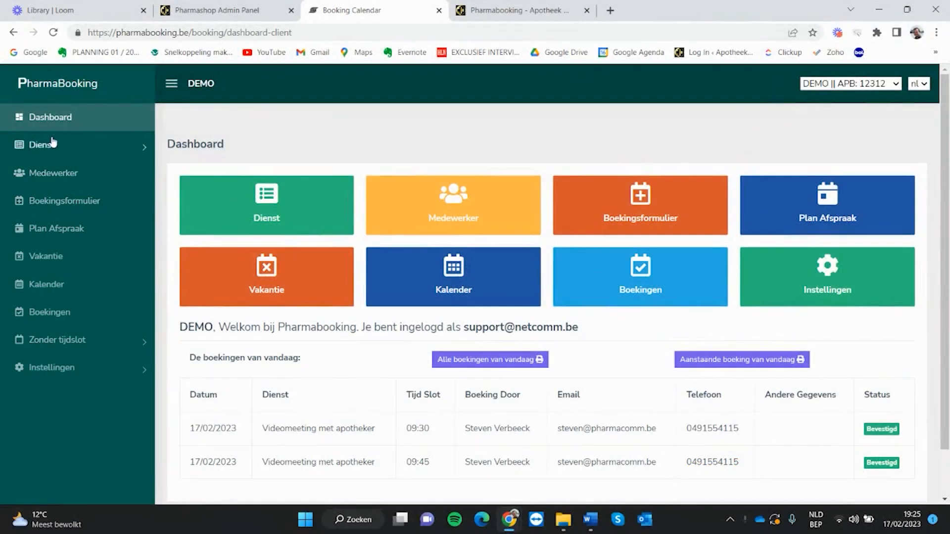
mouse_move(68, 217)
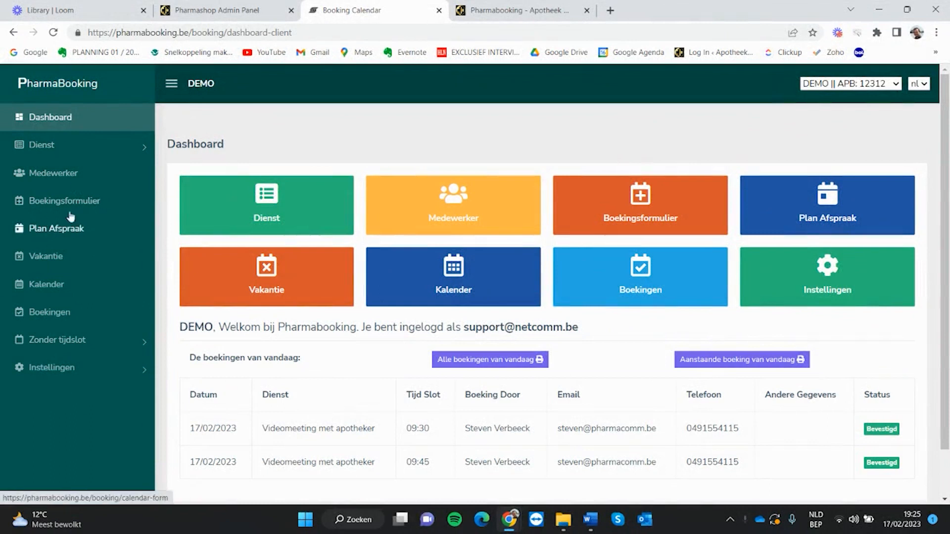
mouse_move(34, 236)
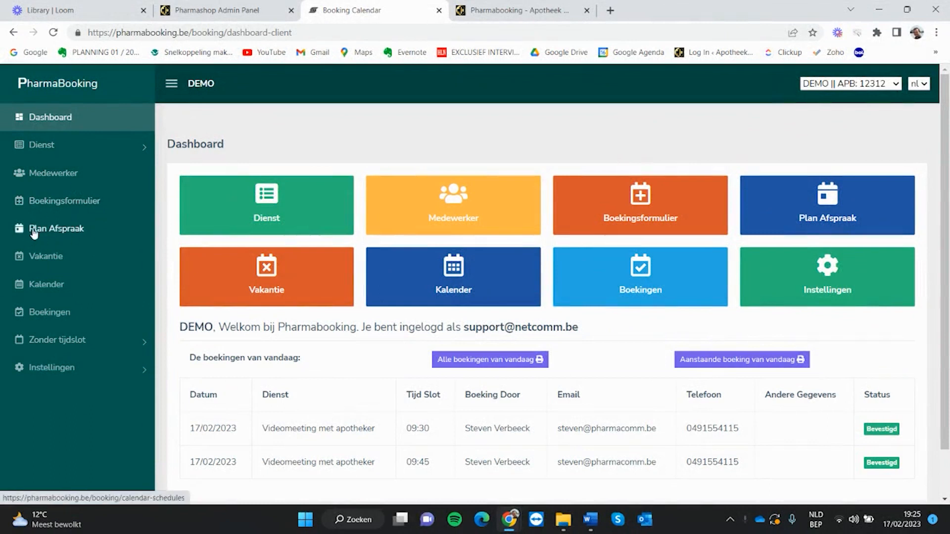
mouse_move(58, 261)
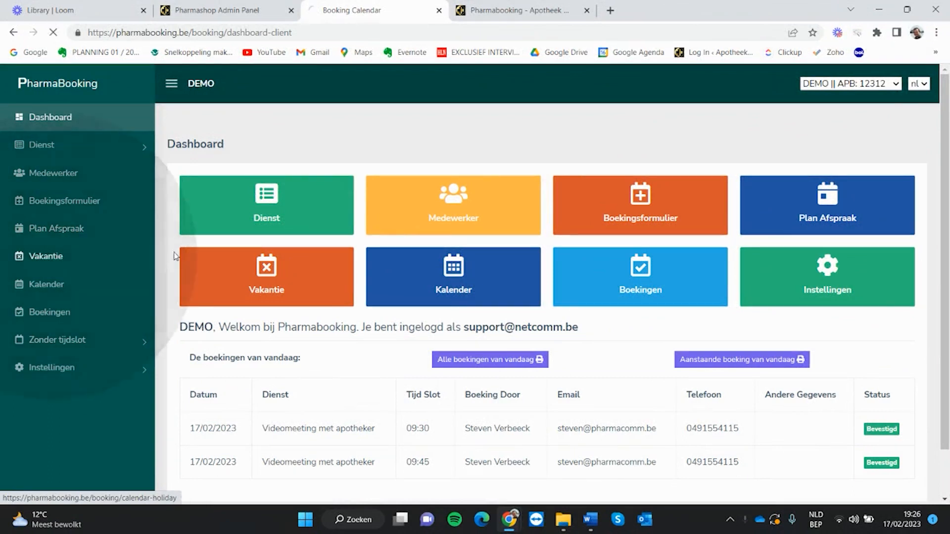
click(45, 256)
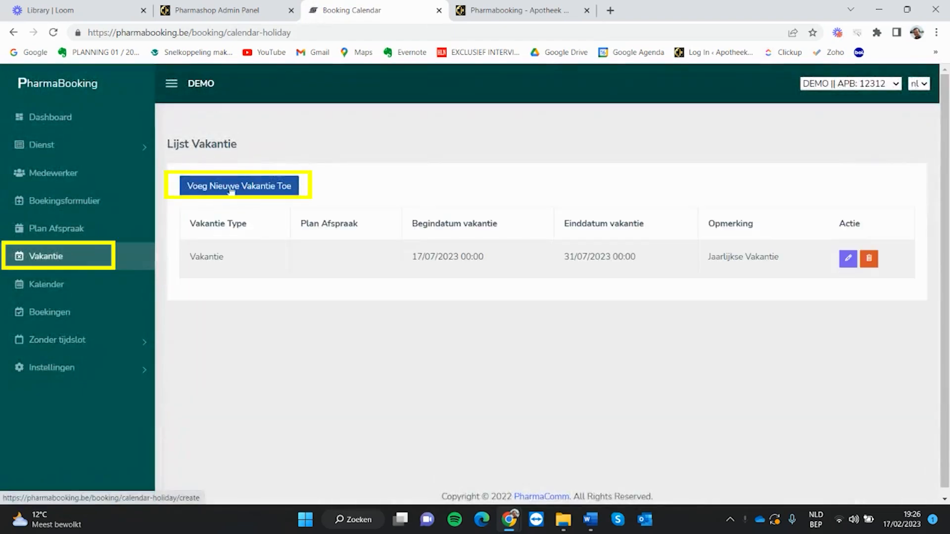
mouse_move(208, 271)
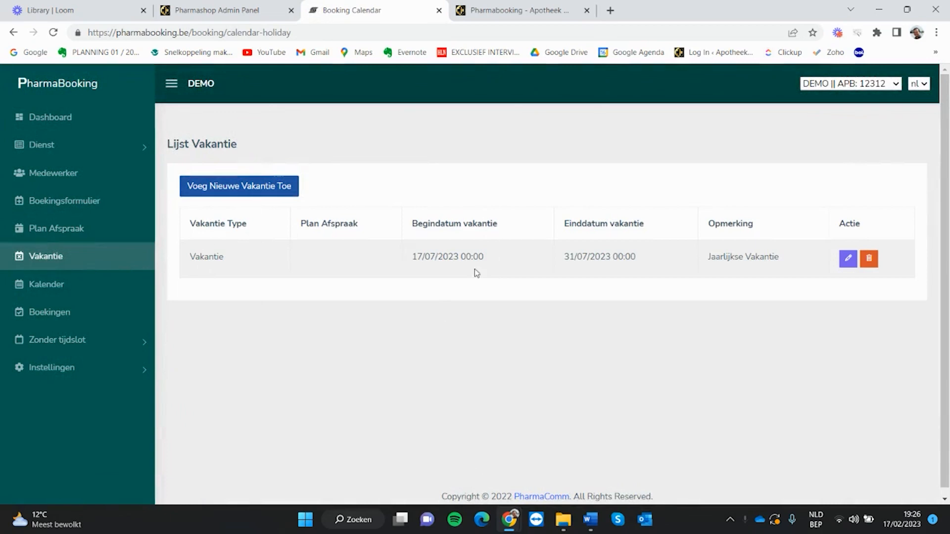
mouse_move(455, 298)
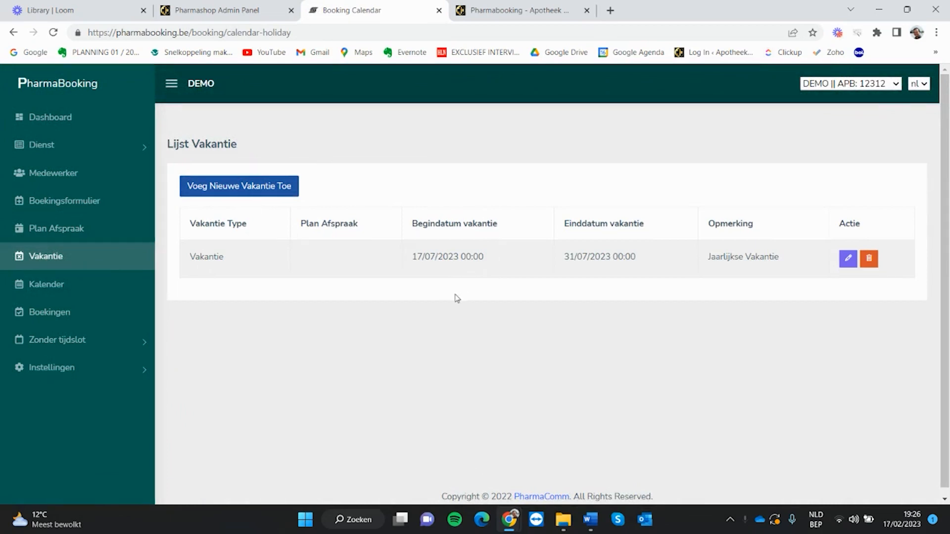
mouse_move(457, 303)
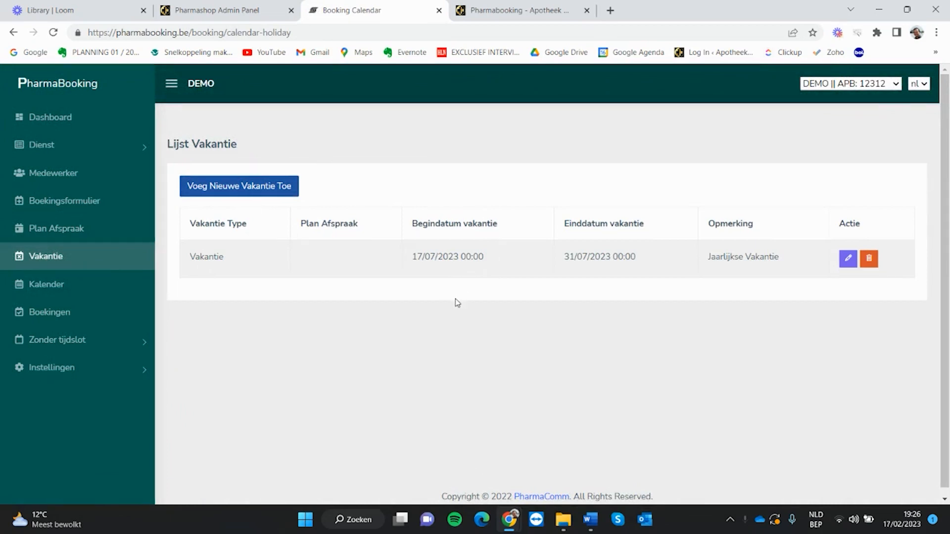
mouse_move(460, 308)
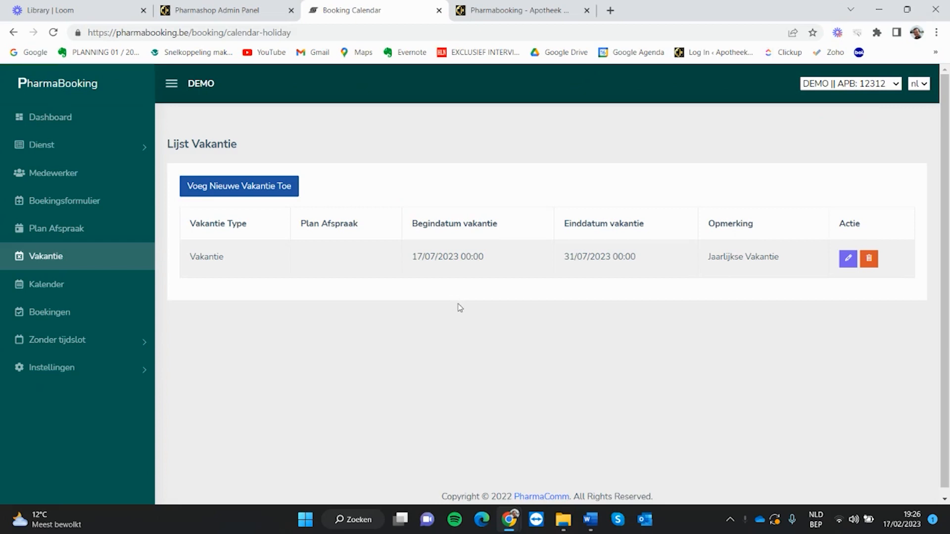
mouse_move(458, 321)
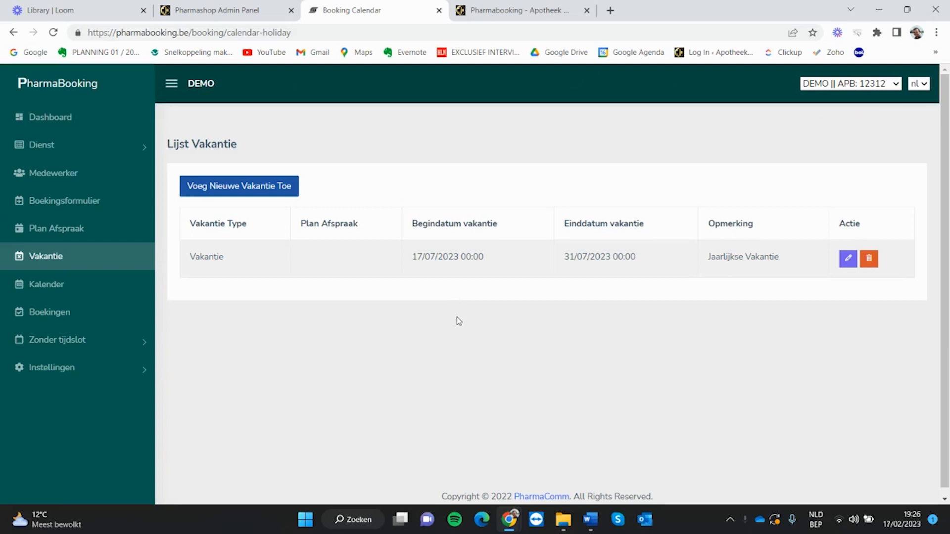
mouse_move(454, 321)
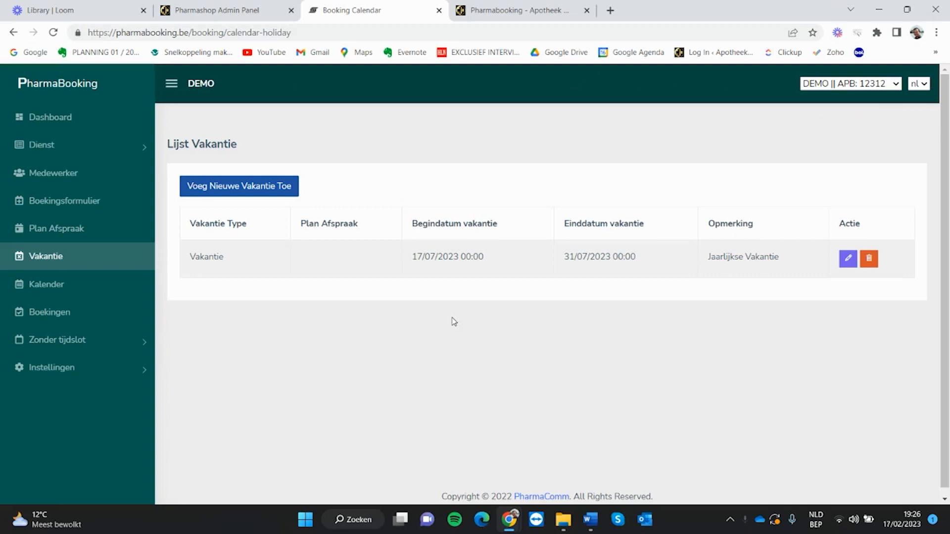
mouse_move(246, 189)
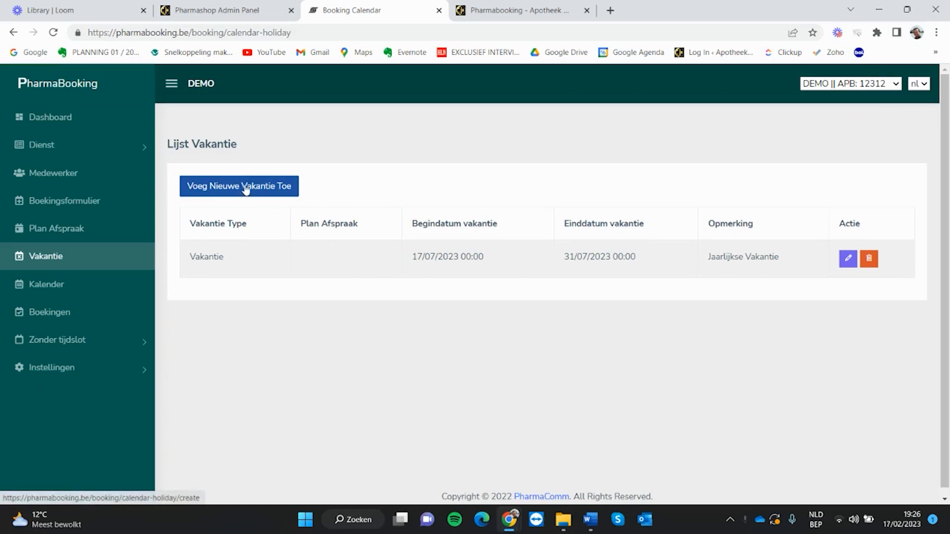
Open the 'Voeg Nieuwe Vakantie Toe' form, keeping Vakantie as the holiday type.
click(238, 186)
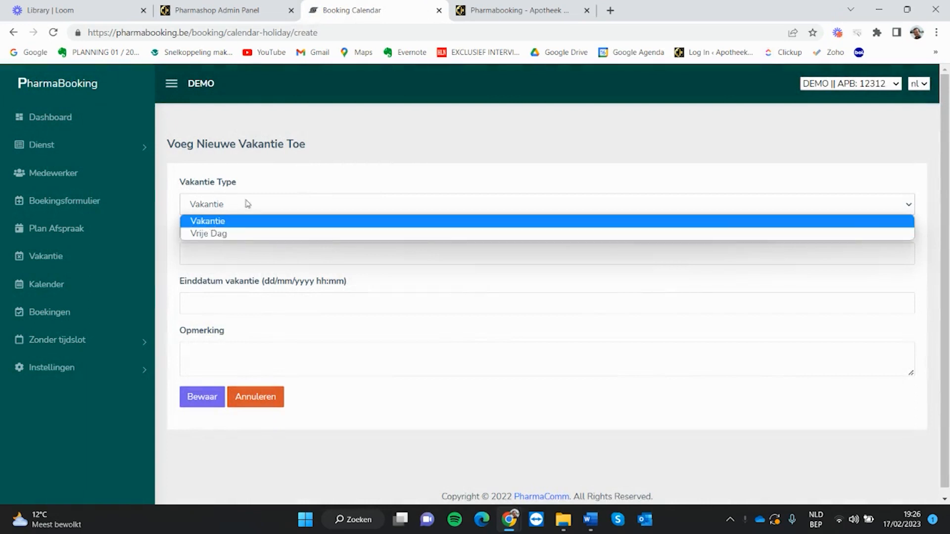
click(207, 220)
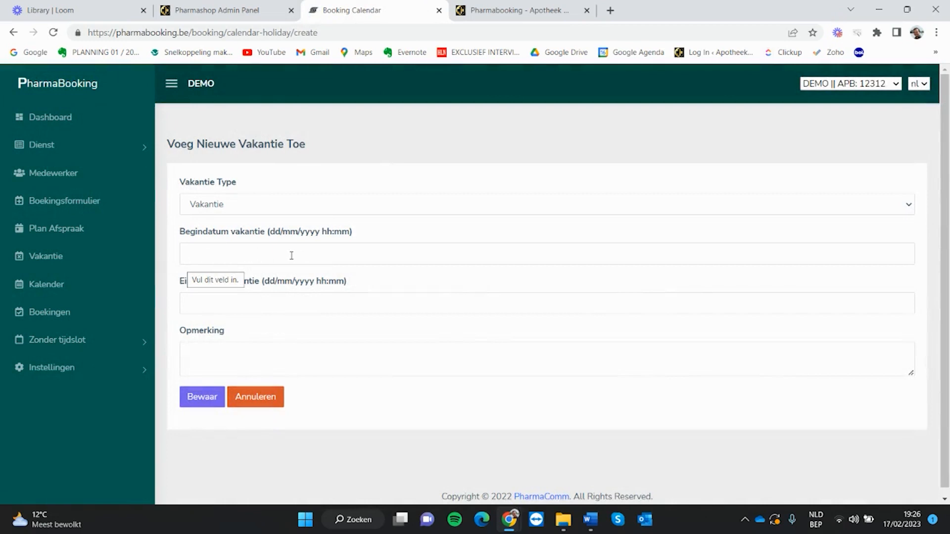
mouse_move(218, 264)
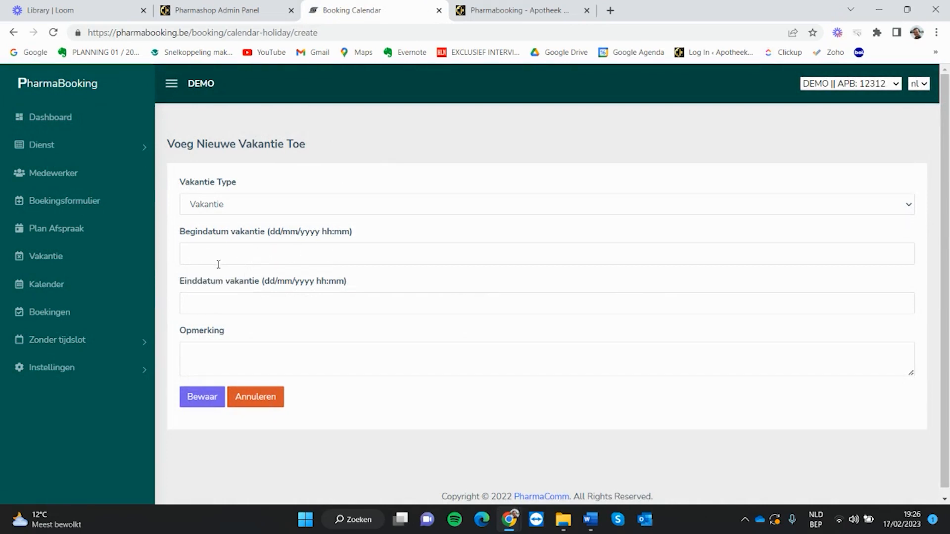
click(202, 397)
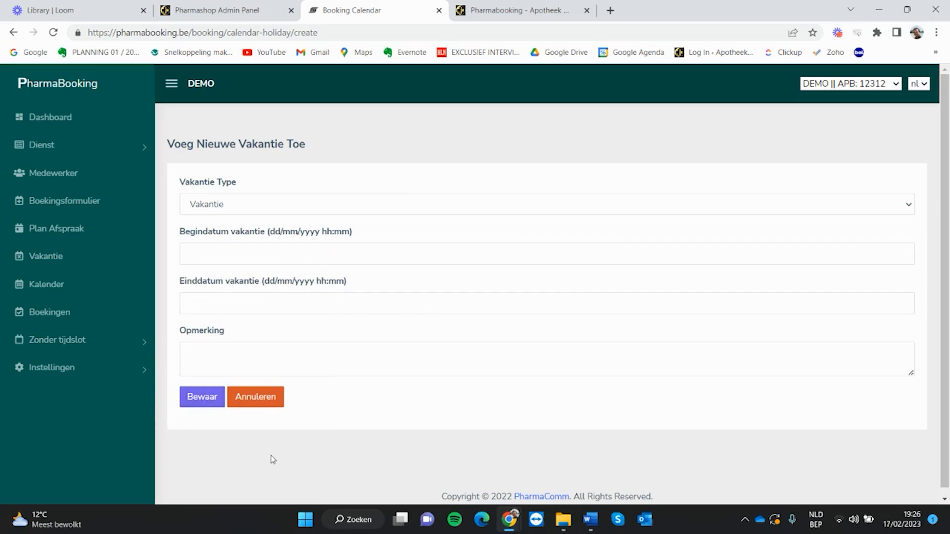
mouse_move(341, 452)
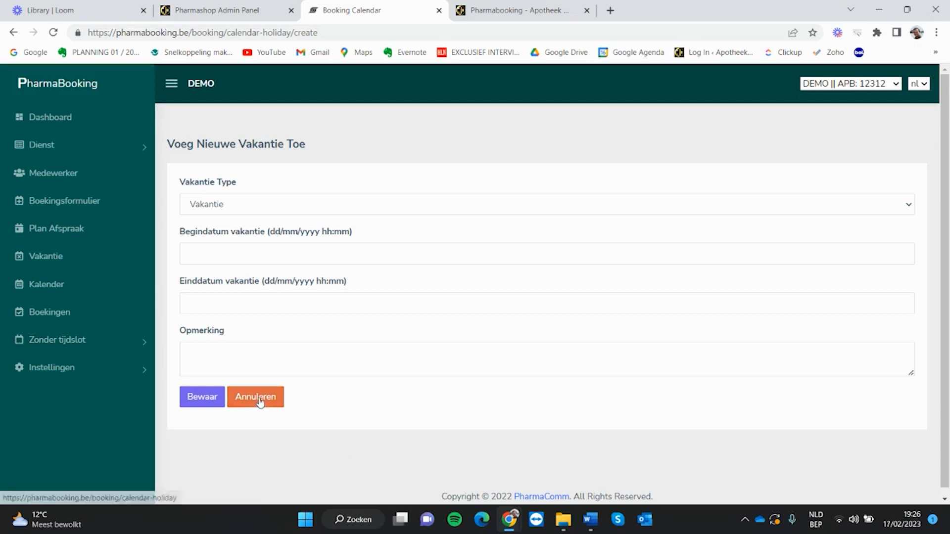
Switch the holiday type to Vrije Dag and select the new Plan Afspraak field.
click(544, 204)
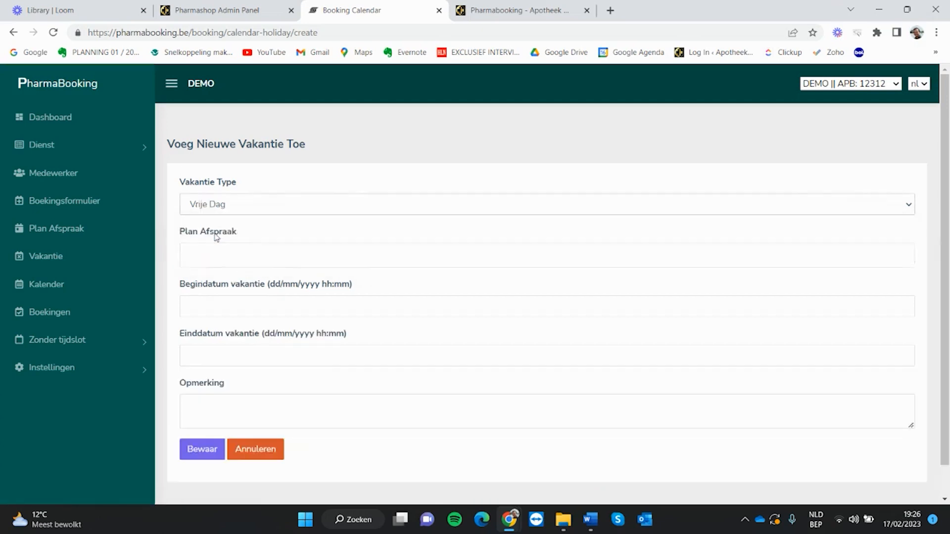
click(545, 254)
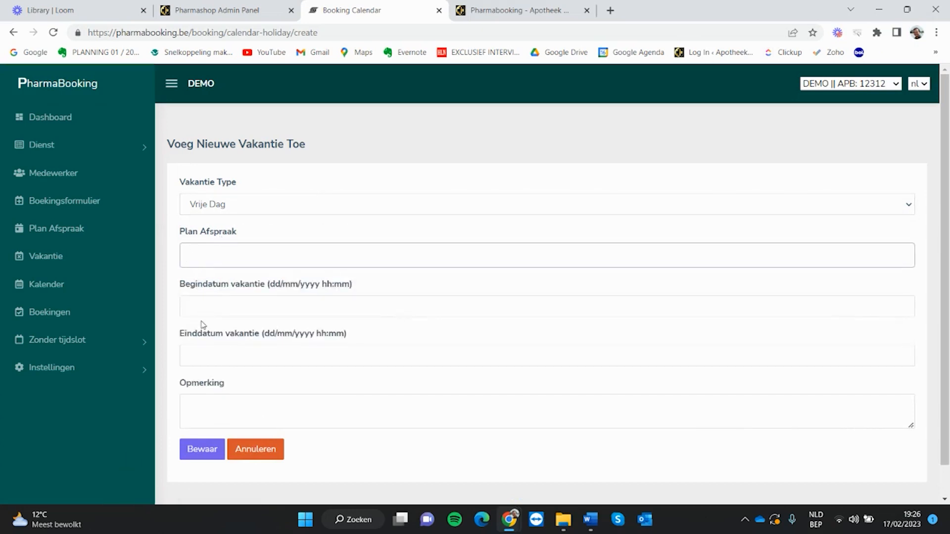
mouse_move(233, 243)
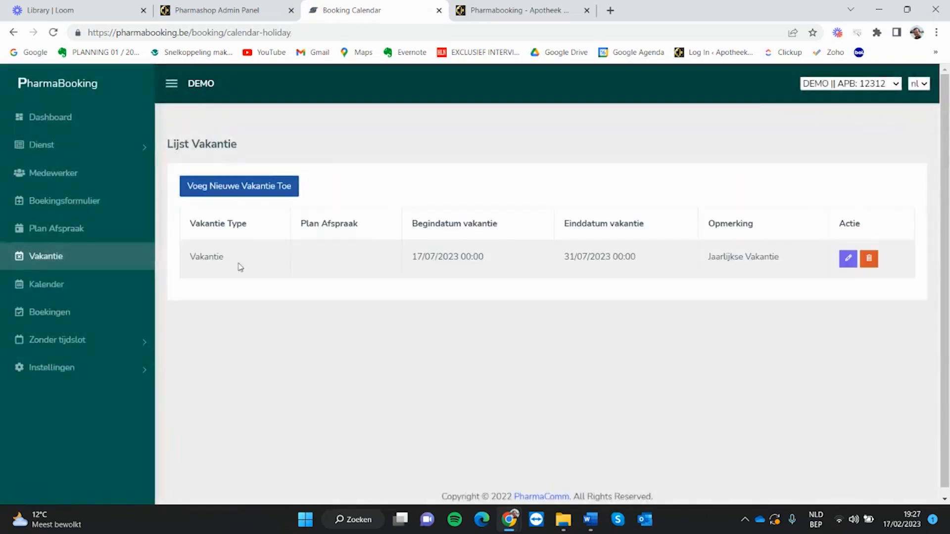
mouse_move(300, 339)
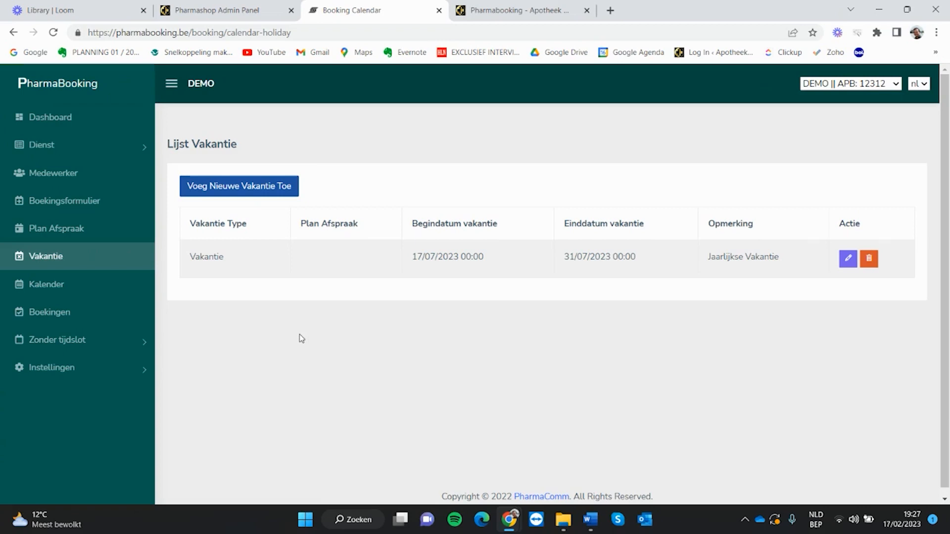
mouse_move(305, 323)
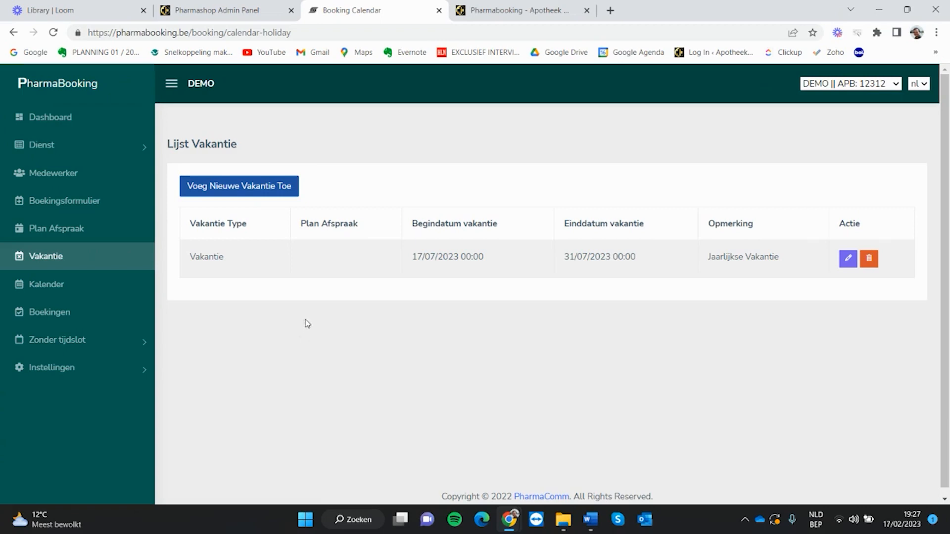
mouse_move(34, 259)
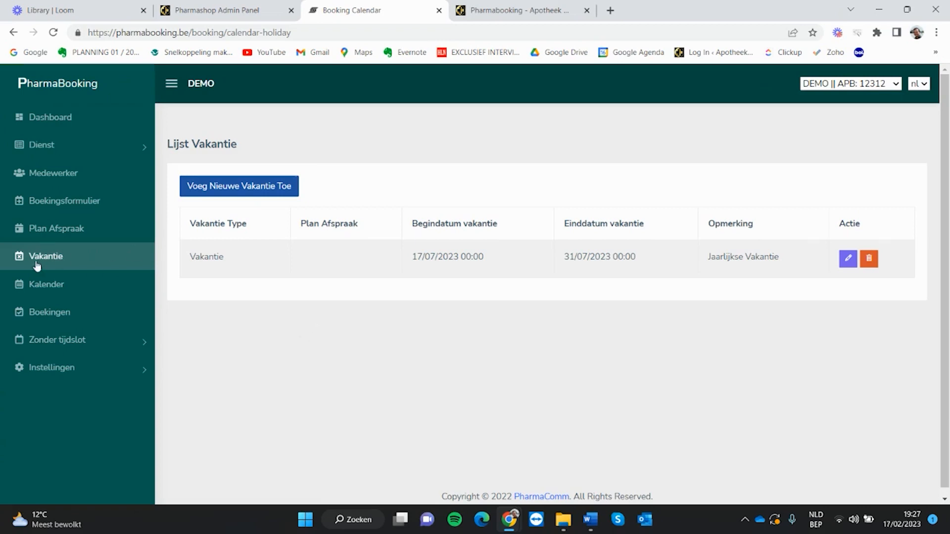
mouse_move(328, 306)
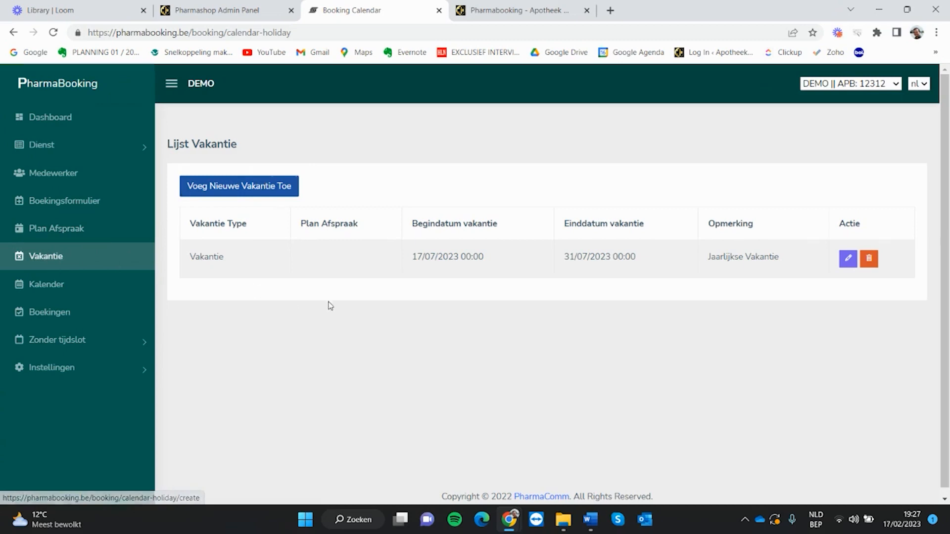